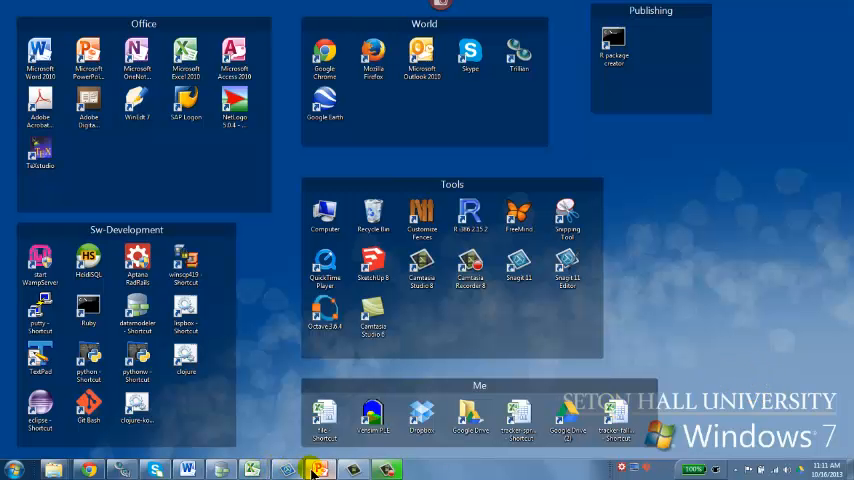
# Restore the PowerPoint presentation showing the 'Sales Orders' bullet slide for editing.
pyautogui.click(320, 468)
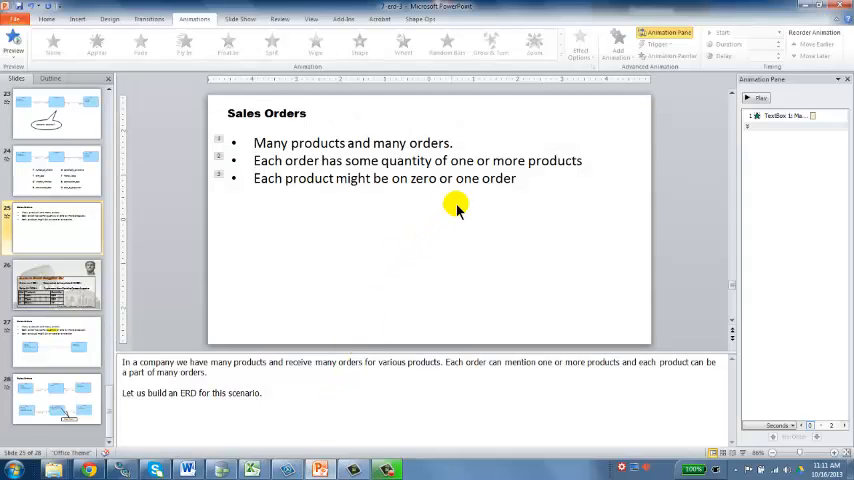
pyautogui.moveTo(472, 178)
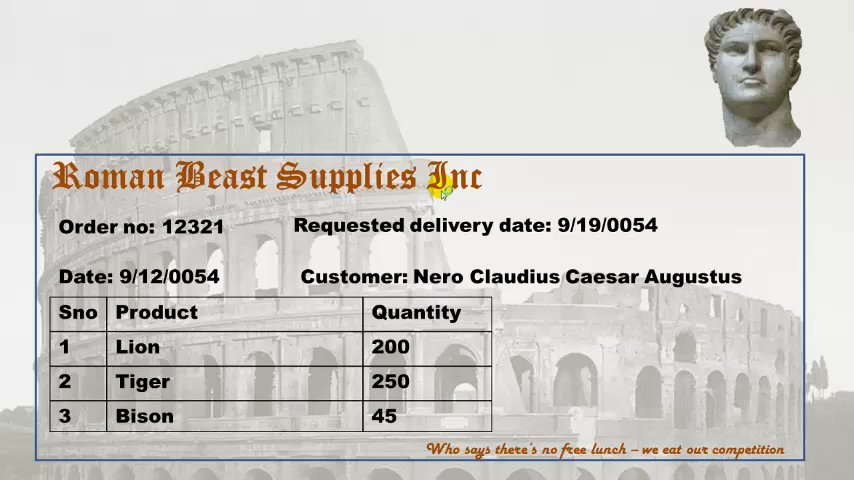
pyautogui.moveTo(220, 244)
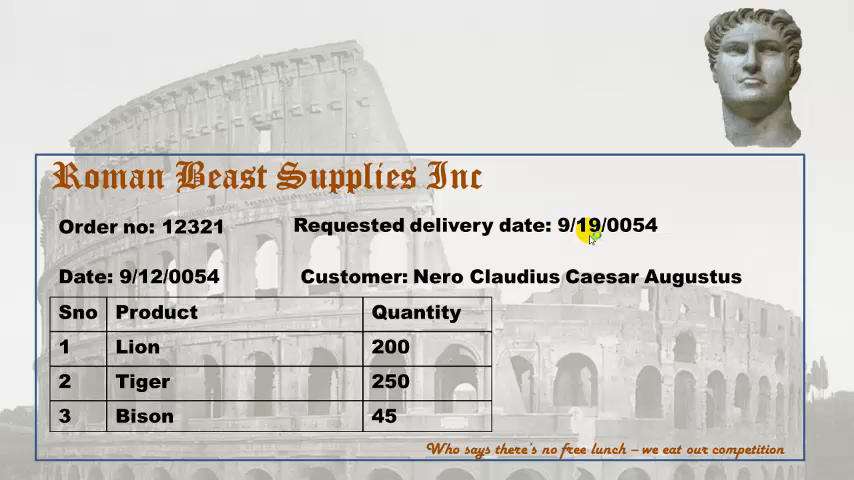
pyautogui.moveTo(660, 232)
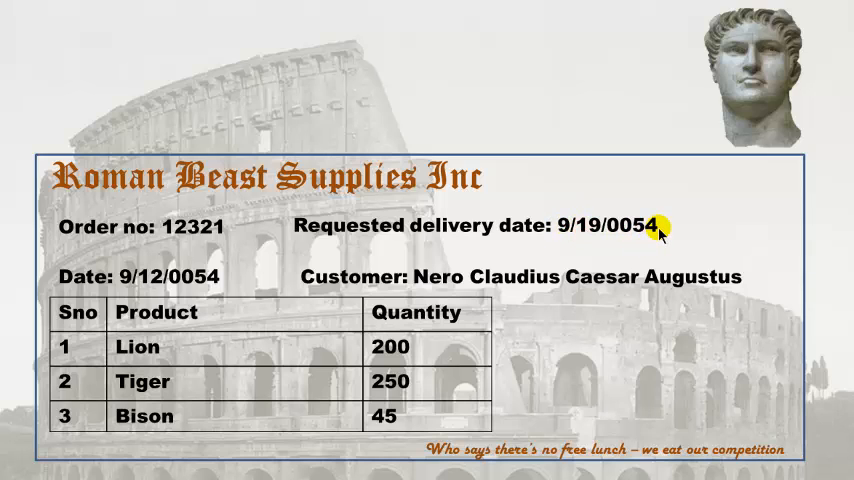
pyautogui.moveTo(248, 280)
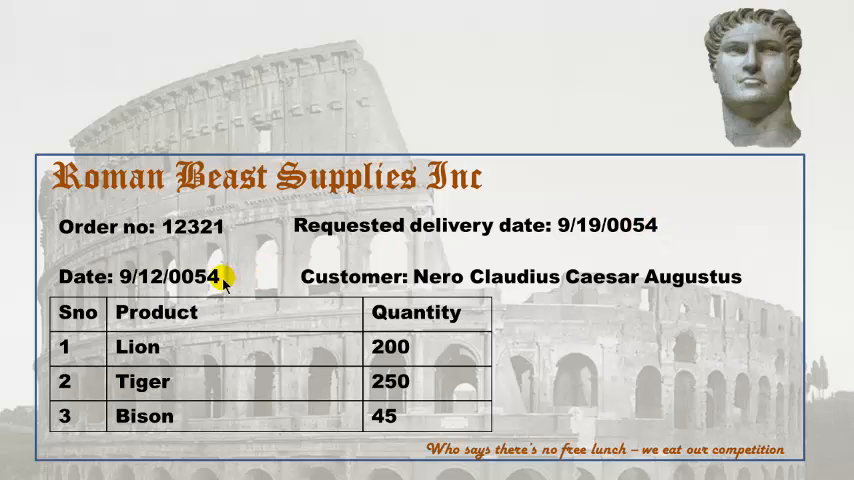
pyautogui.moveTo(324, 288)
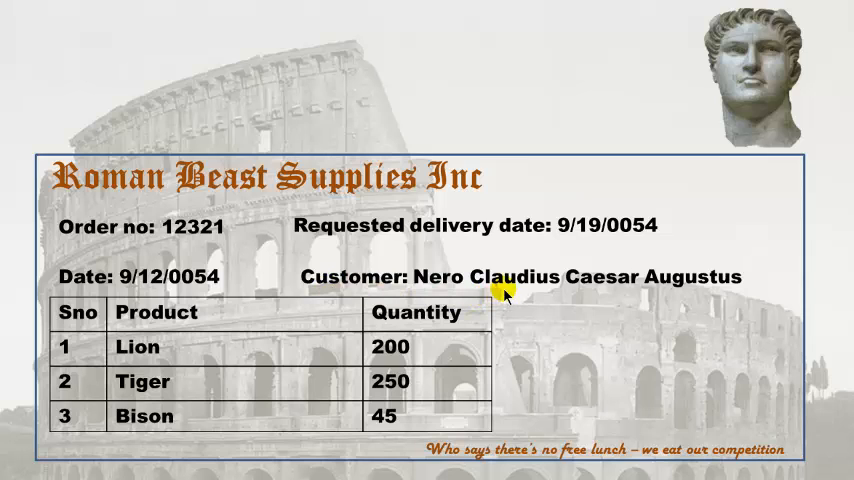
pyautogui.moveTo(302, 352)
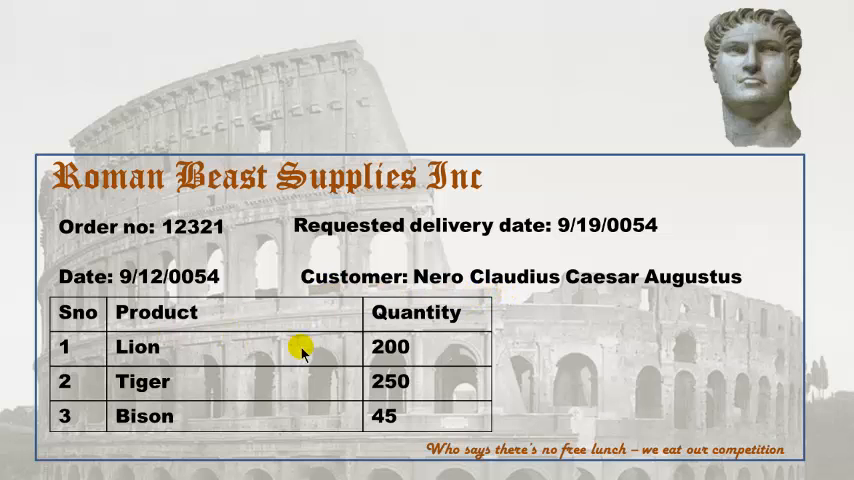
pyautogui.moveTo(258, 388)
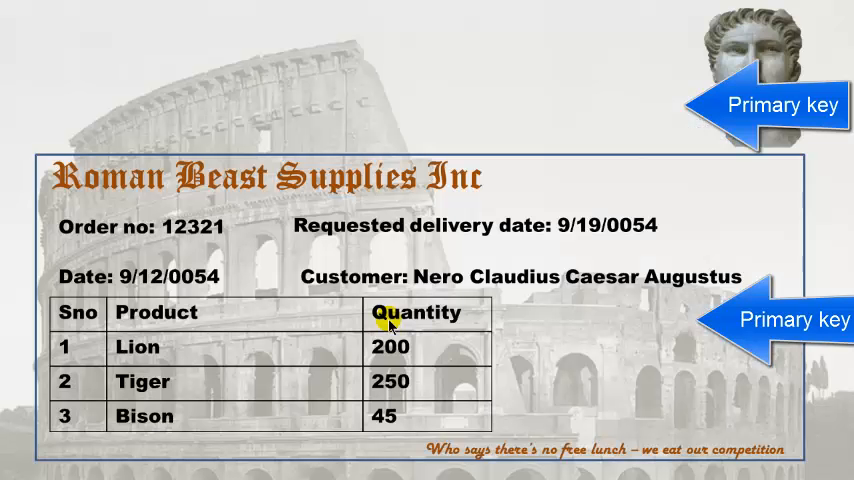
pyautogui.moveTo(4, 320)
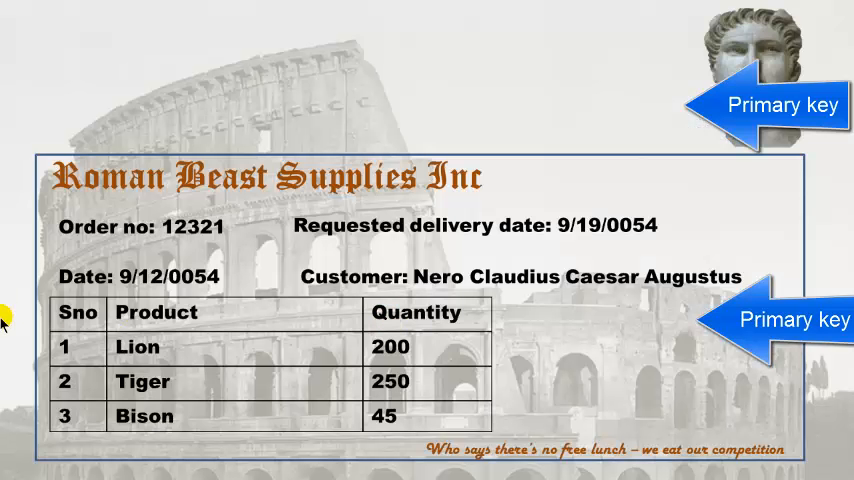